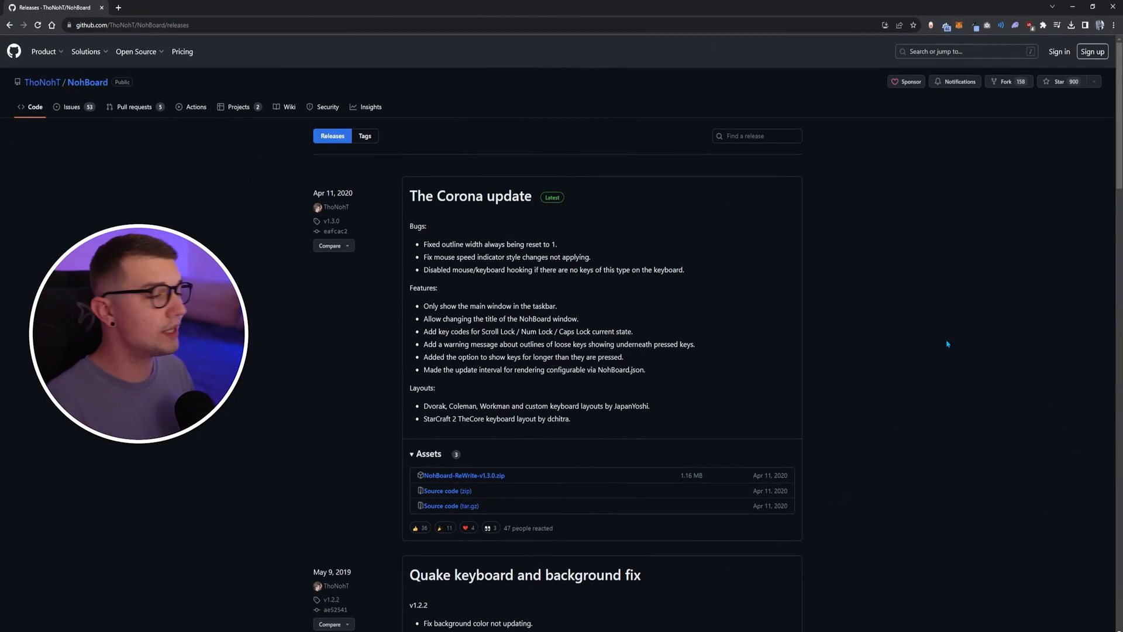
{"action": "mouse_move", "coordinate": [312, 208]}
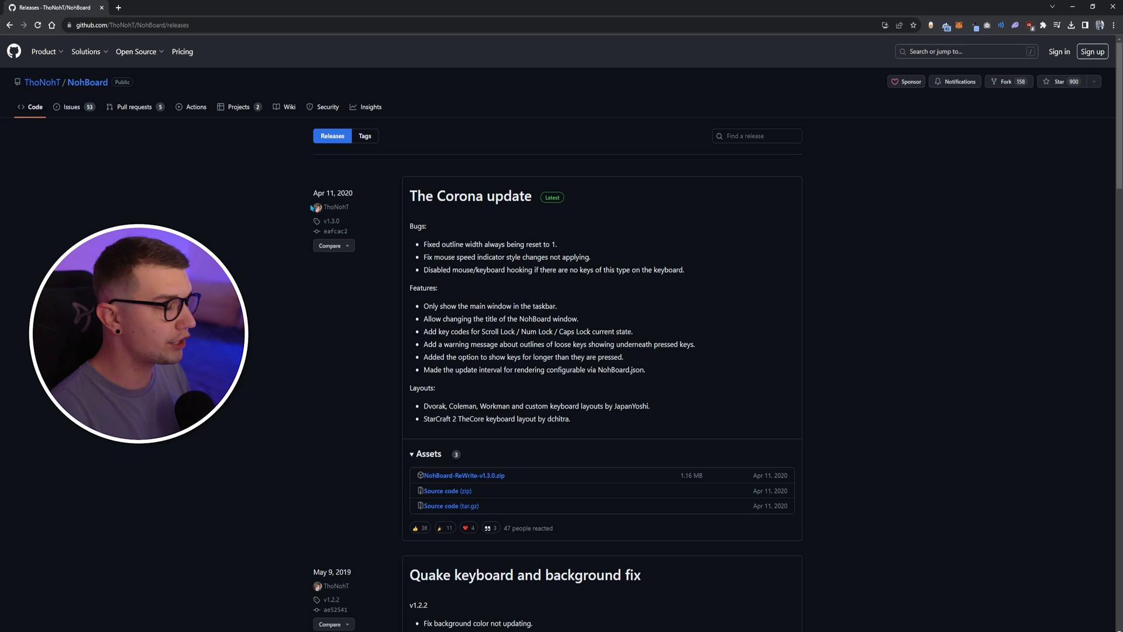
{"action": "mouse_move", "coordinate": [344, 288]}
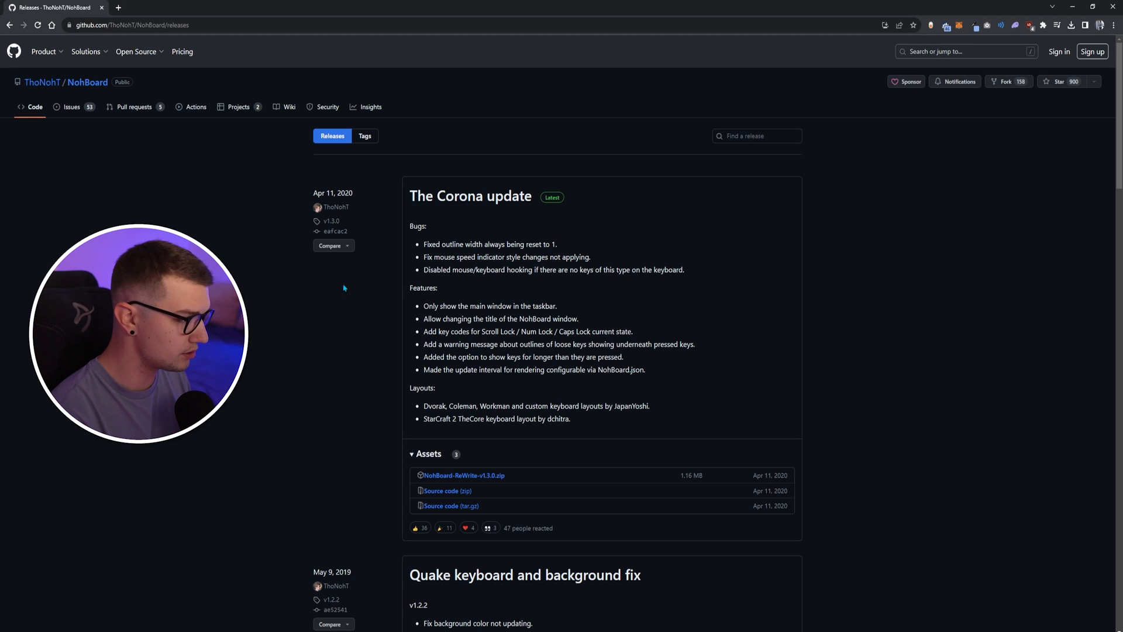
{"action": "mouse_move", "coordinate": [464, 475]}
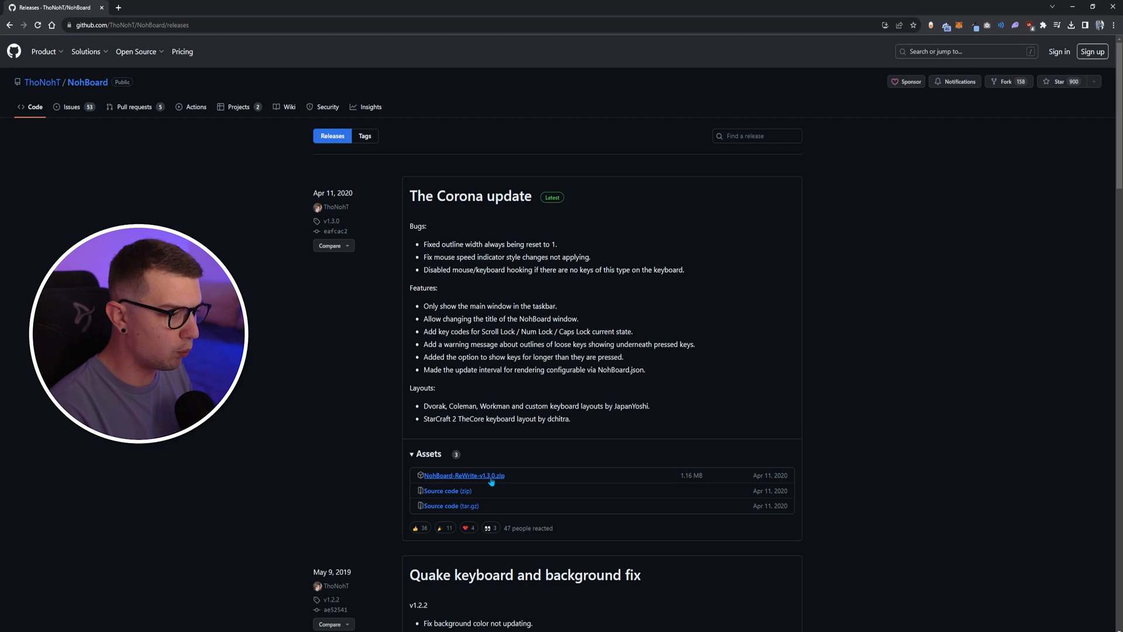
Download NohBoard-ReWrite-v1.3.0.zip from the latest GitHub release assets
{"action": "left_click", "coordinate": [463, 475]}
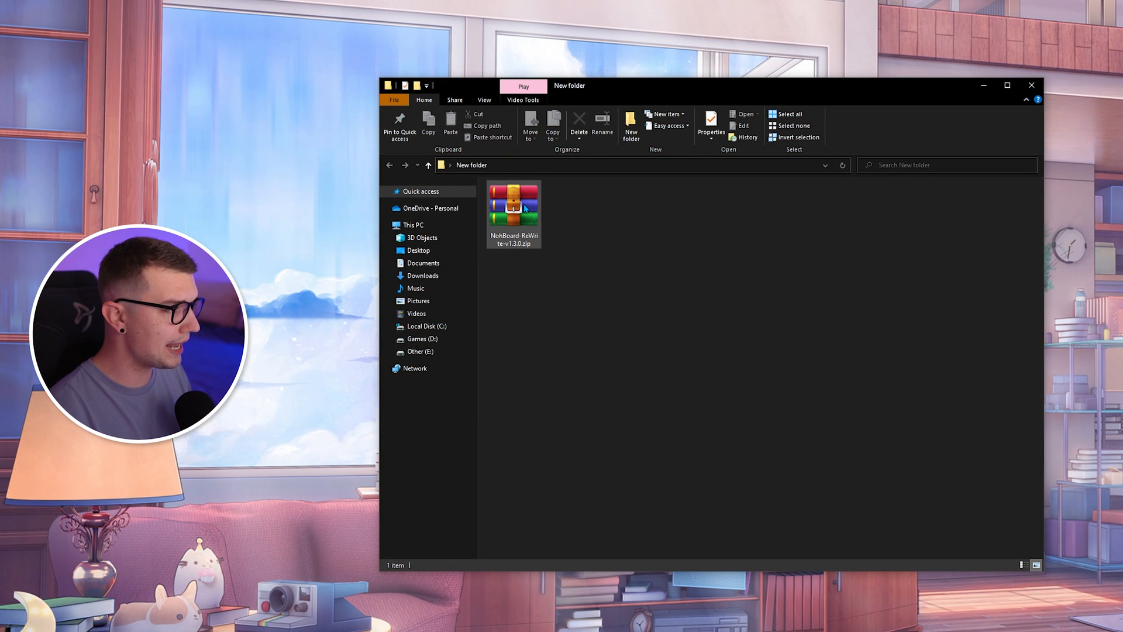
Extract the zip and locate NohBoard.exe inside the NohBoard-ReWrite-v1.3.0 folder
{"action": "right_click", "coordinate": [514, 208]}
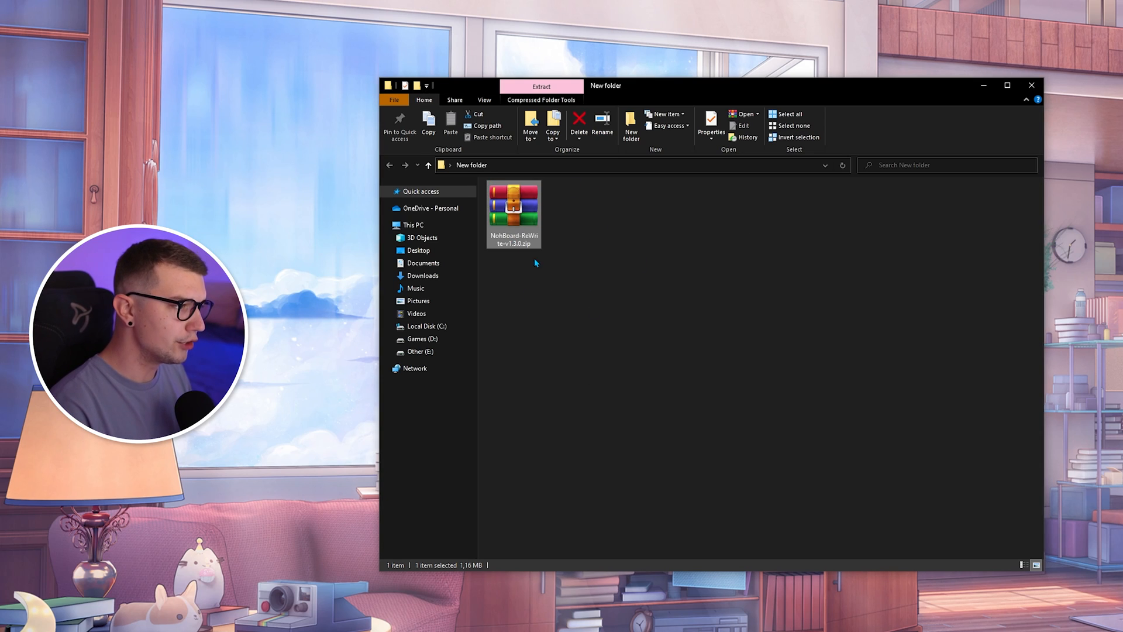
{"action": "double_click", "coordinate": [514, 206]}
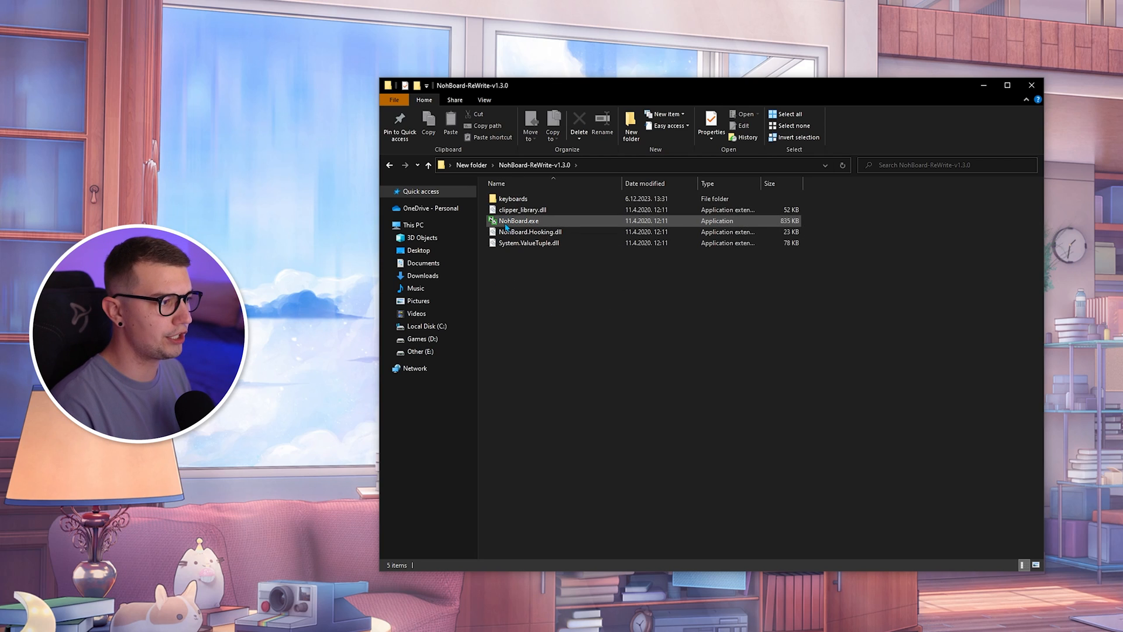
{"action": "left_click", "coordinate": [519, 222]}
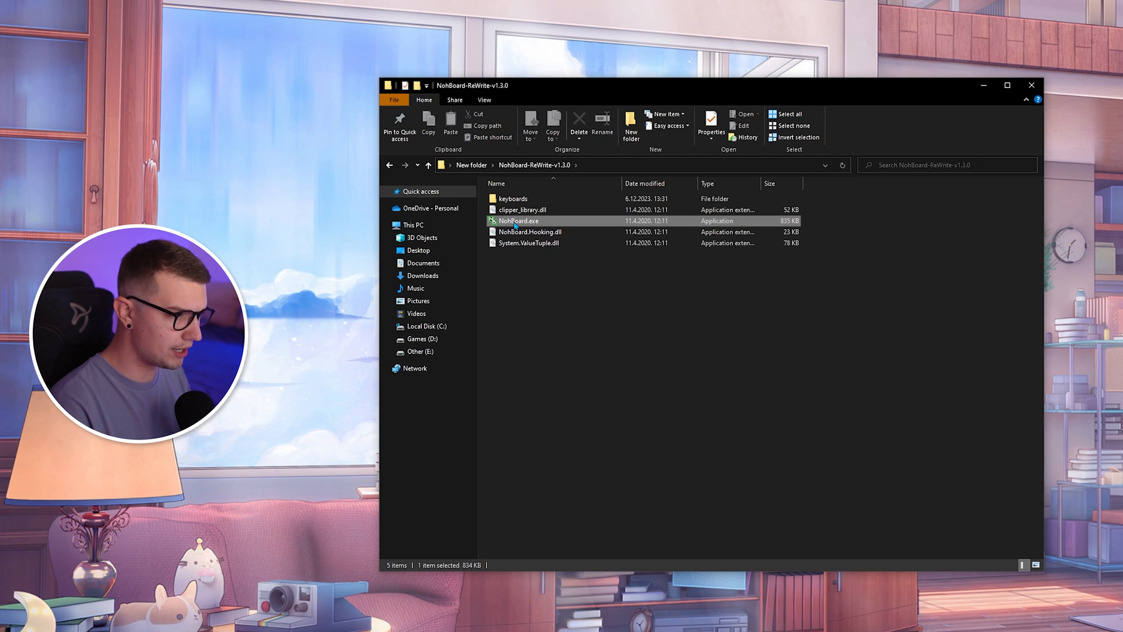
Launch NohBoard.exe and bring up its Load Keyboard window with the category list
{"action": "double_click", "coordinate": [519, 221]}
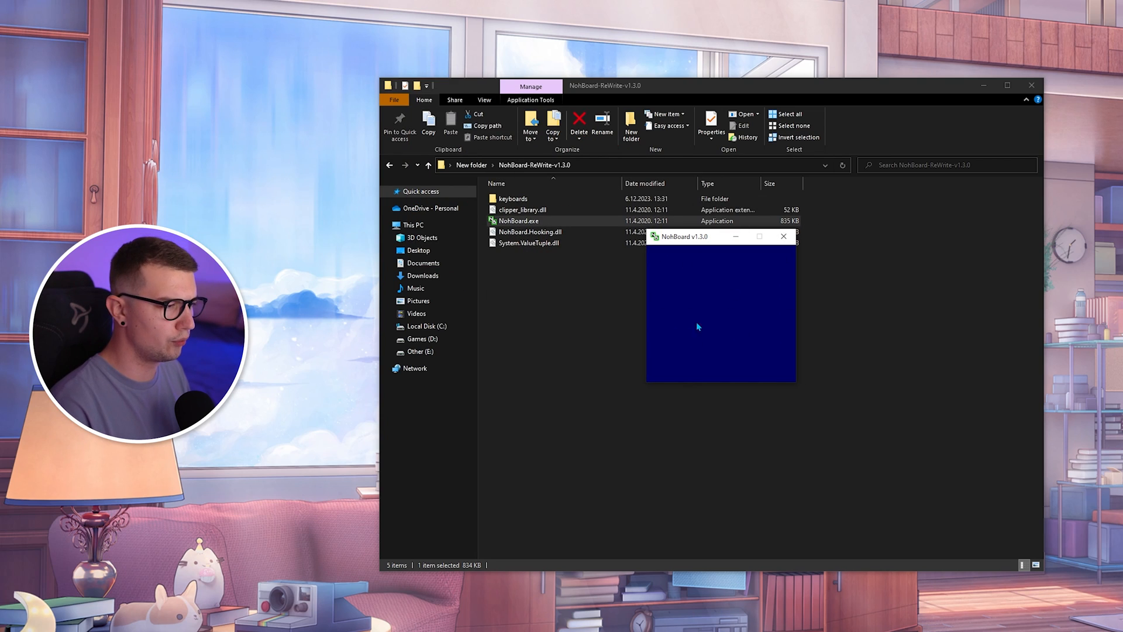
{"action": "mouse_move", "coordinate": [685, 265]}
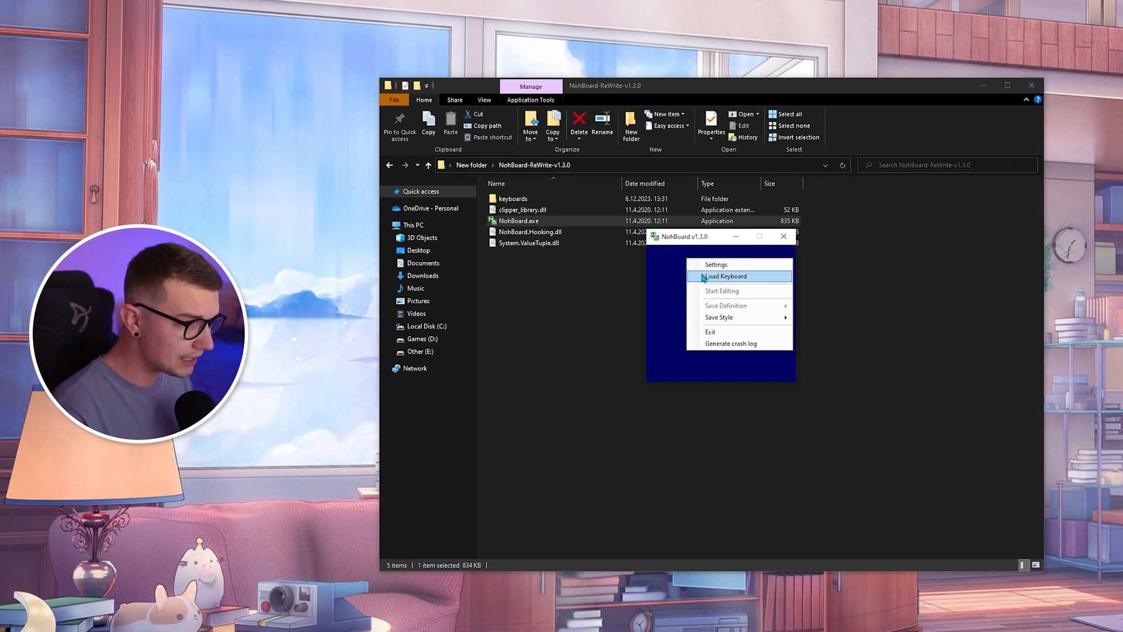
{"action": "left_click", "coordinate": [726, 276]}
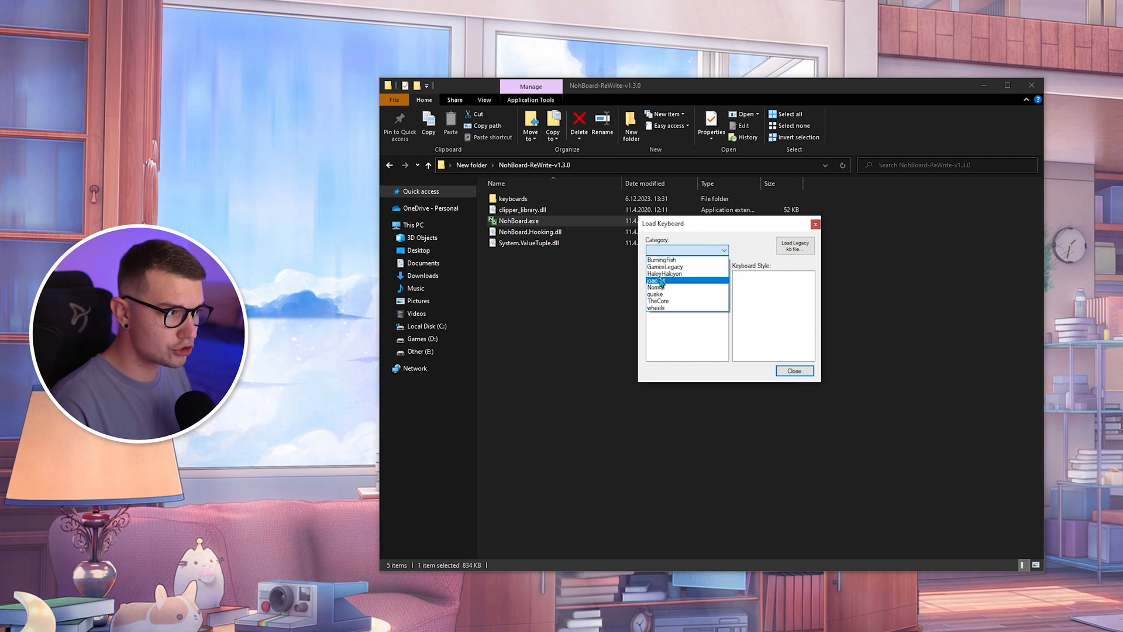
Choose the joao-7yt category, fps definition, and clean-black_clean-white keyboard style
{"action": "left_click", "coordinate": [660, 260]}
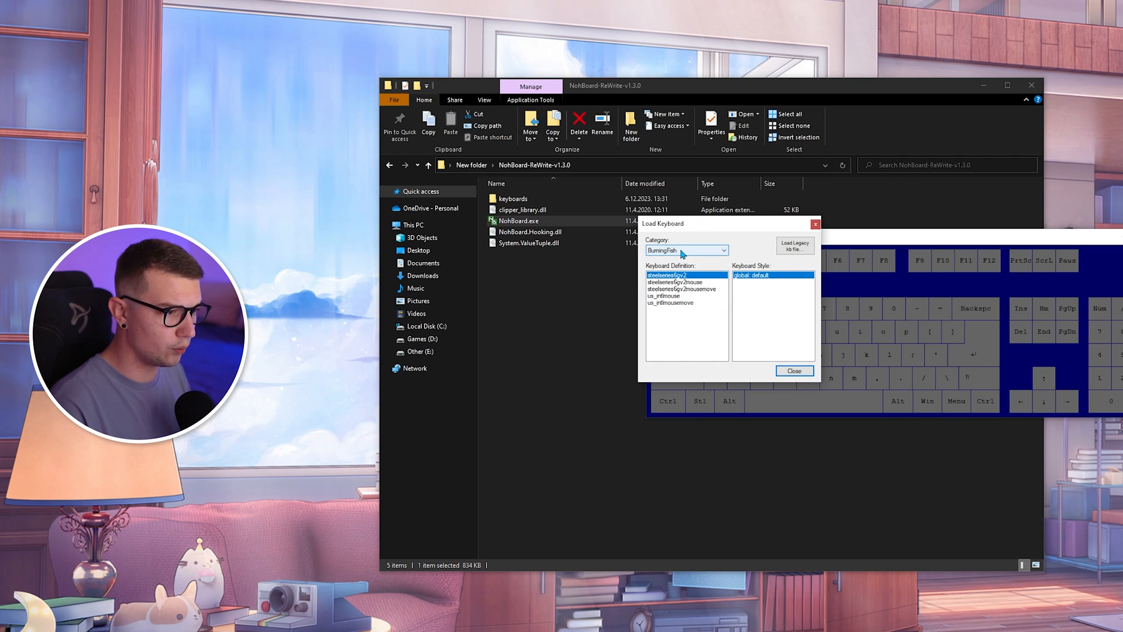
{"action": "left_click", "coordinate": [721, 251]}
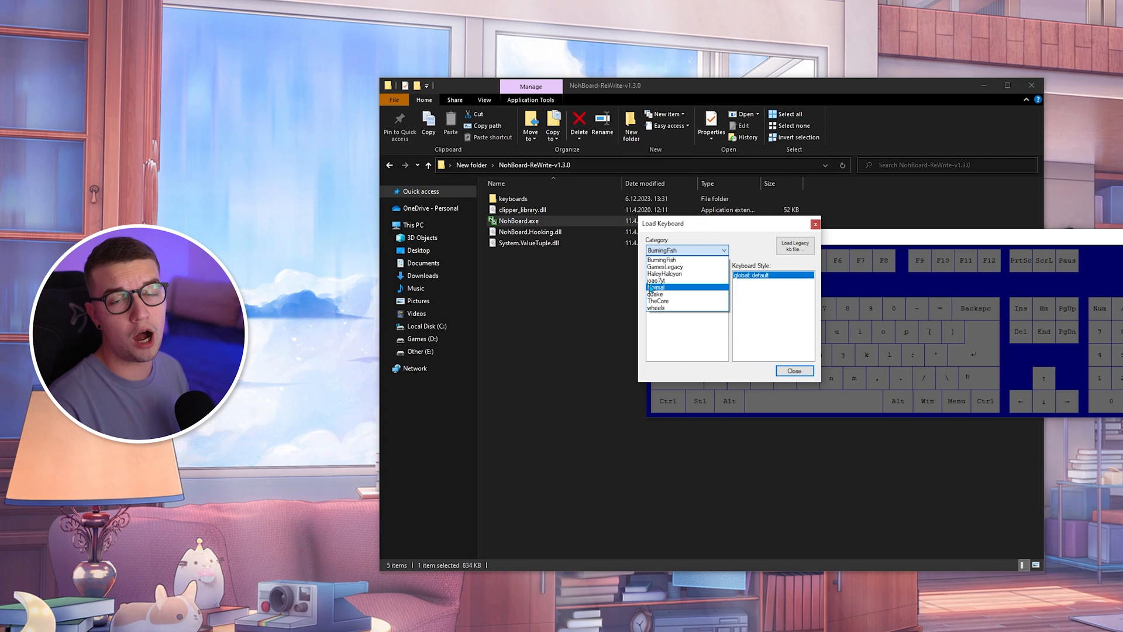
{"action": "left_click", "coordinate": [656, 280]}
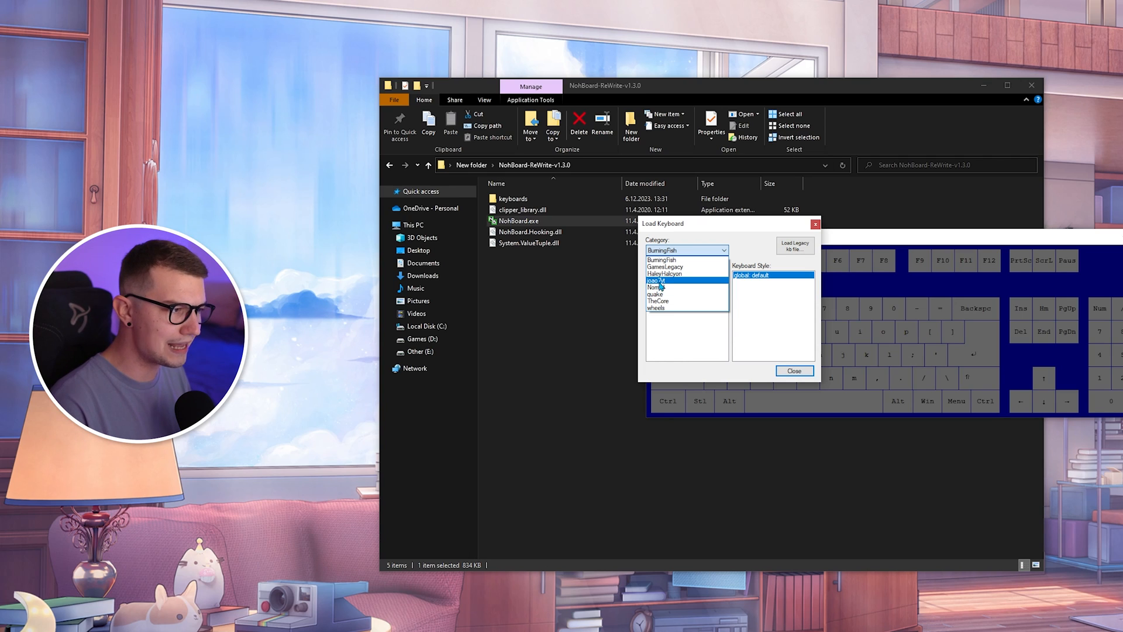
{"action": "left_click", "coordinate": [656, 280]}
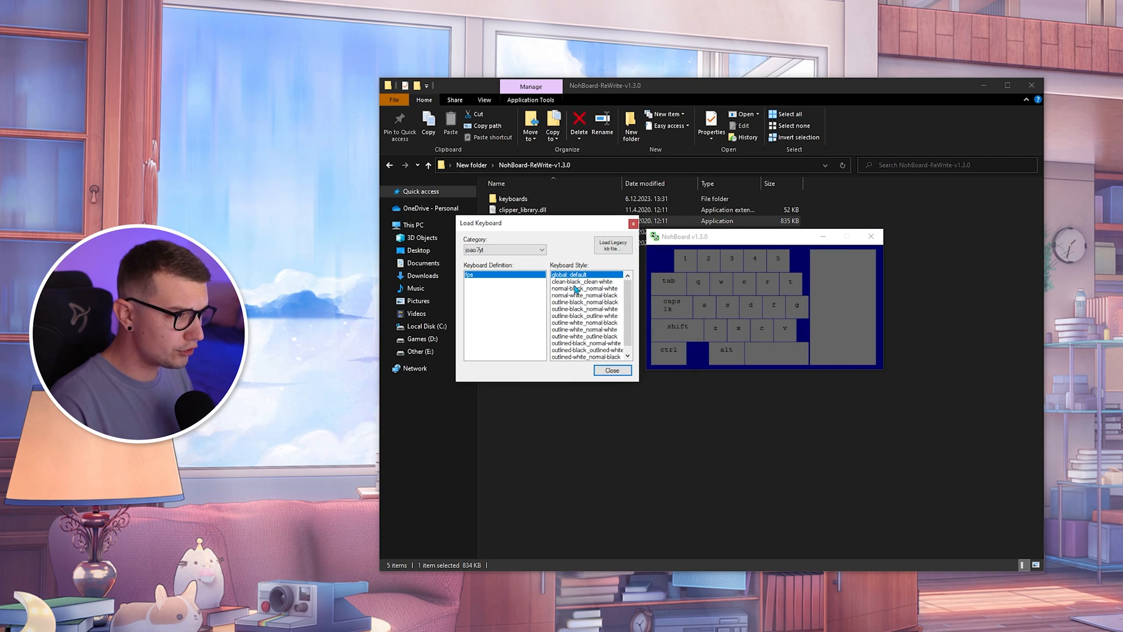
{"action": "left_click", "coordinate": [583, 281]}
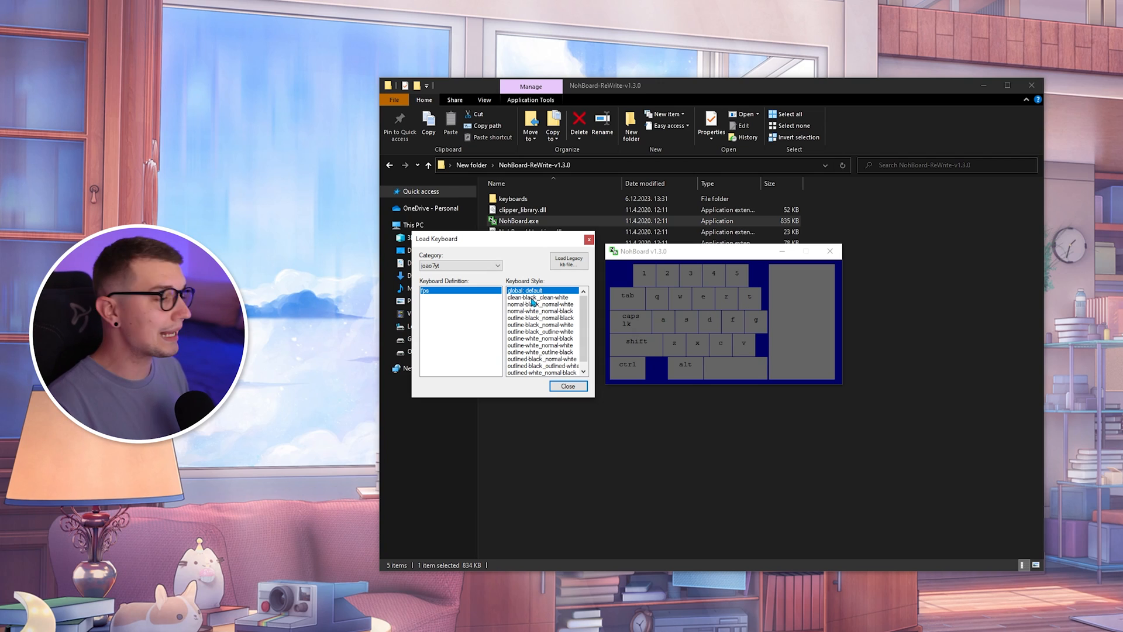
{"action": "left_click", "coordinate": [538, 298]}
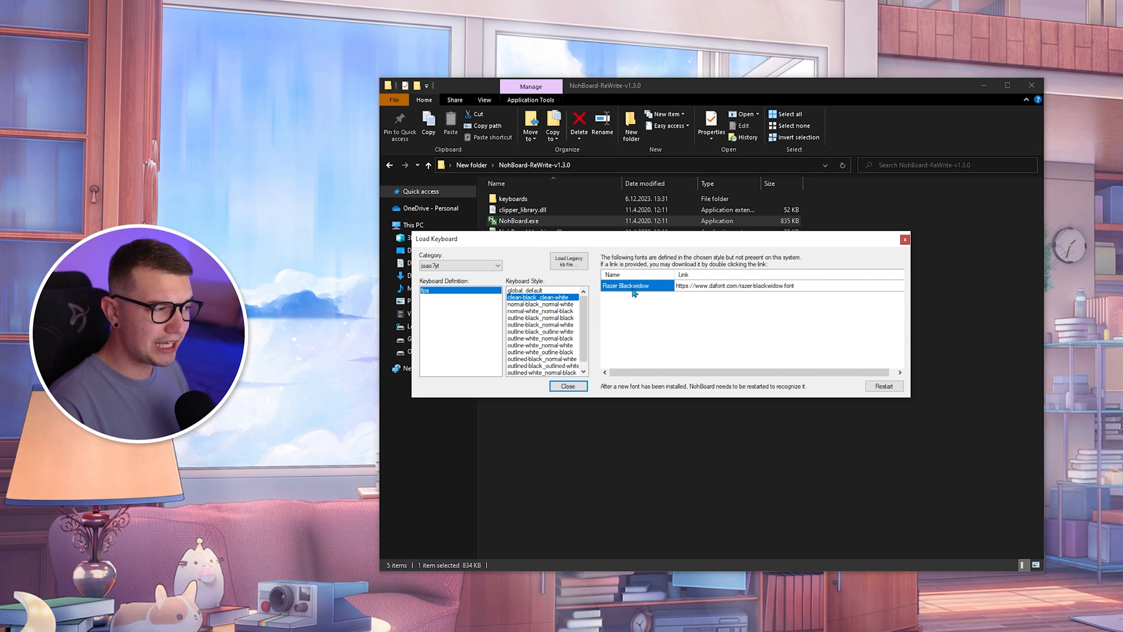
{"action": "mouse_move", "coordinate": [699, 293]}
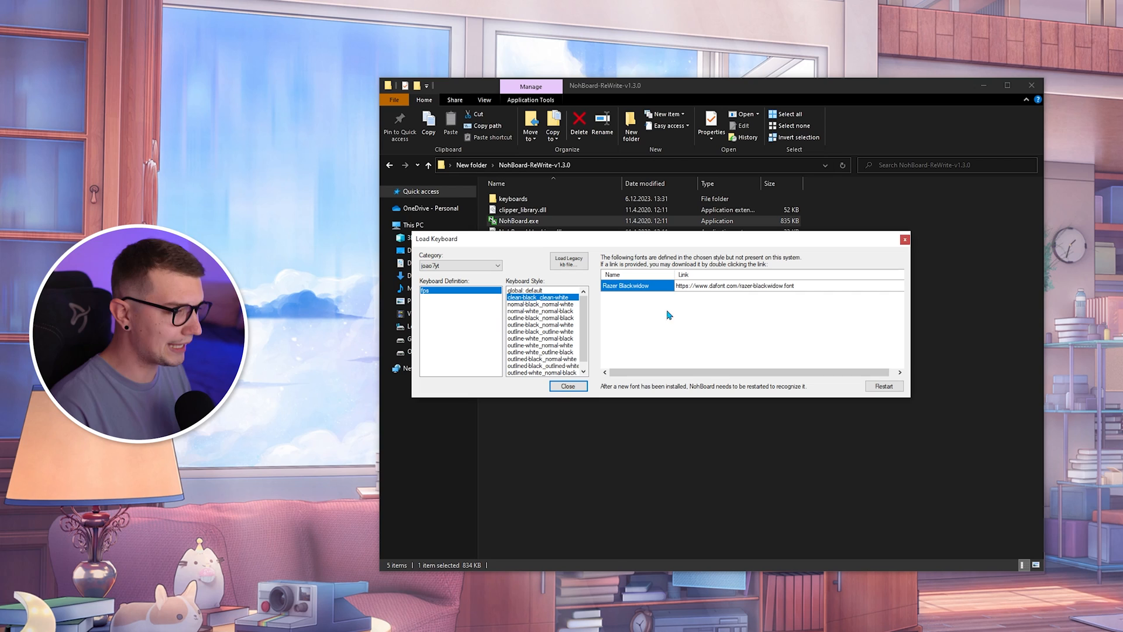
{"action": "left_click", "coordinate": [567, 384]}
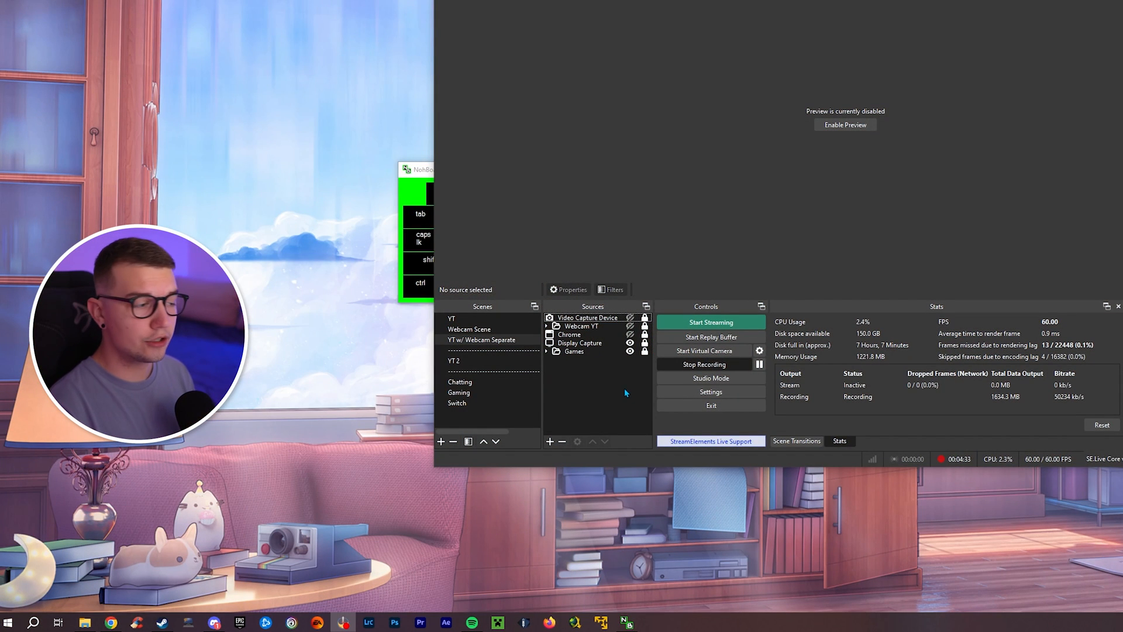
Add a new Window Capture source from the Sources dock's Add menu
{"action": "right_click", "coordinate": [625, 393]}
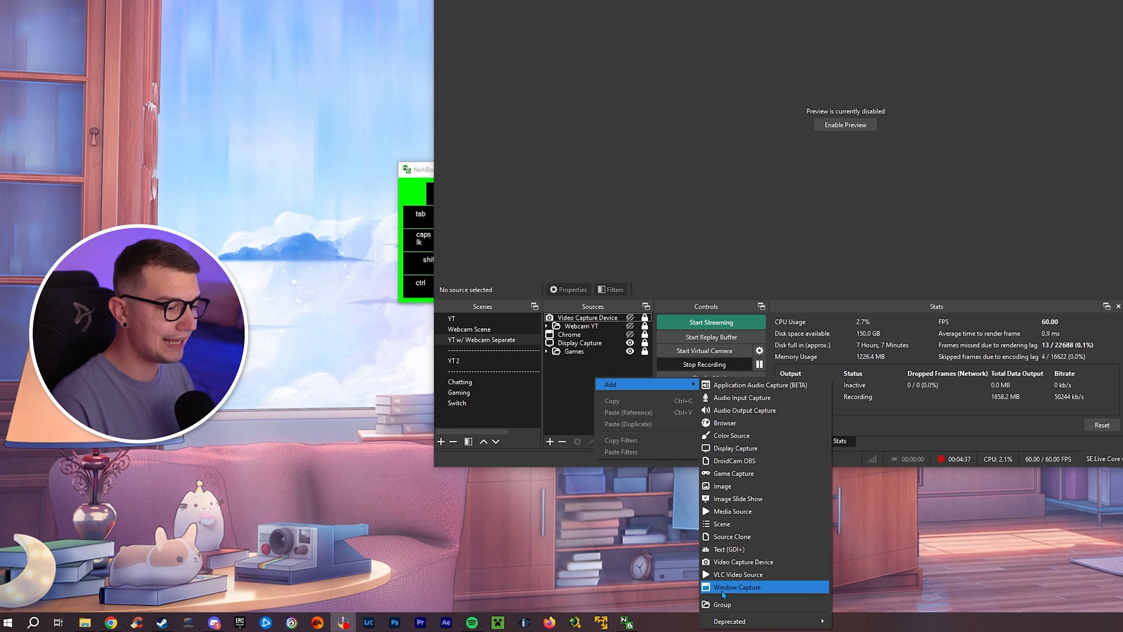
{"action": "left_click", "coordinate": [736, 586]}
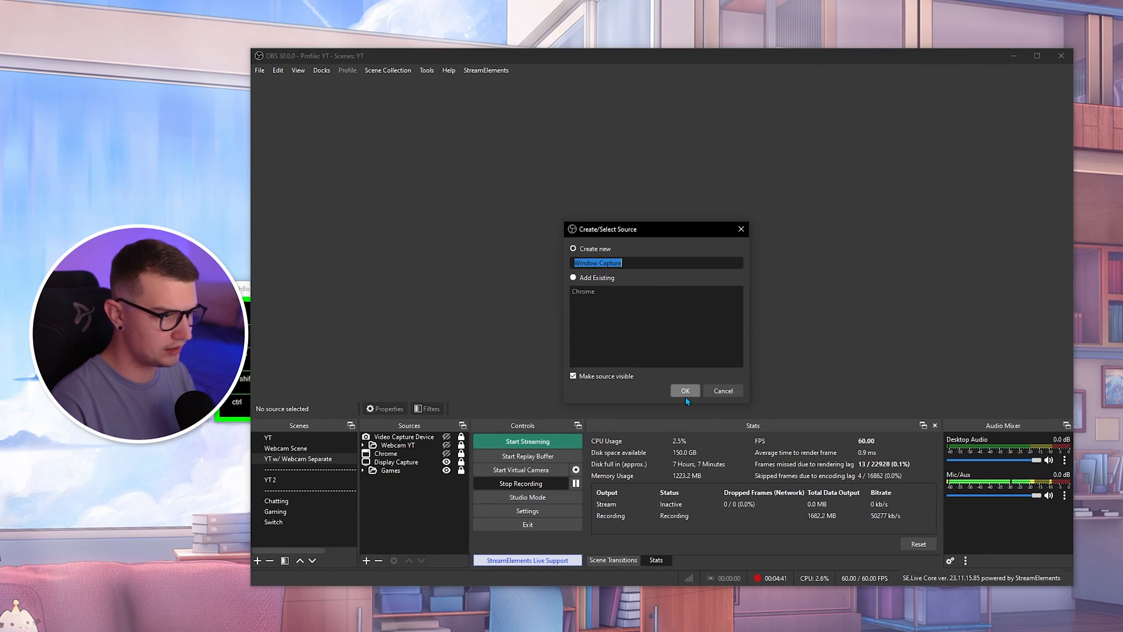
Create the source with its default name capturing [NohBoard.exe]: NohBoard v1.3.0
{"action": "left_click", "coordinate": [685, 391]}
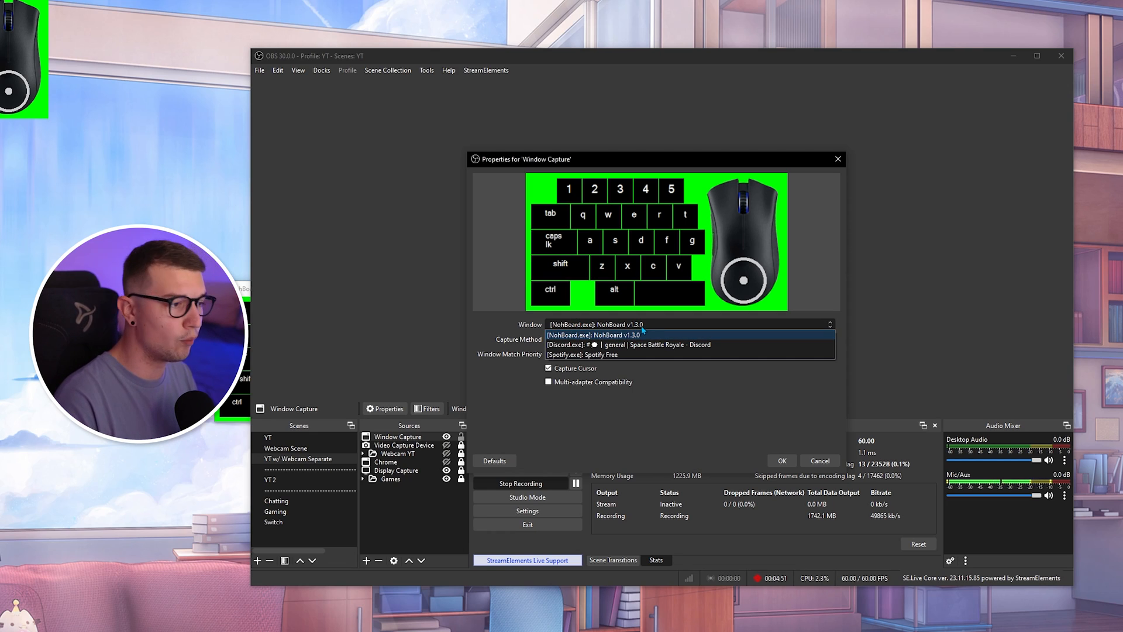
{"action": "left_click", "coordinate": [595, 335]}
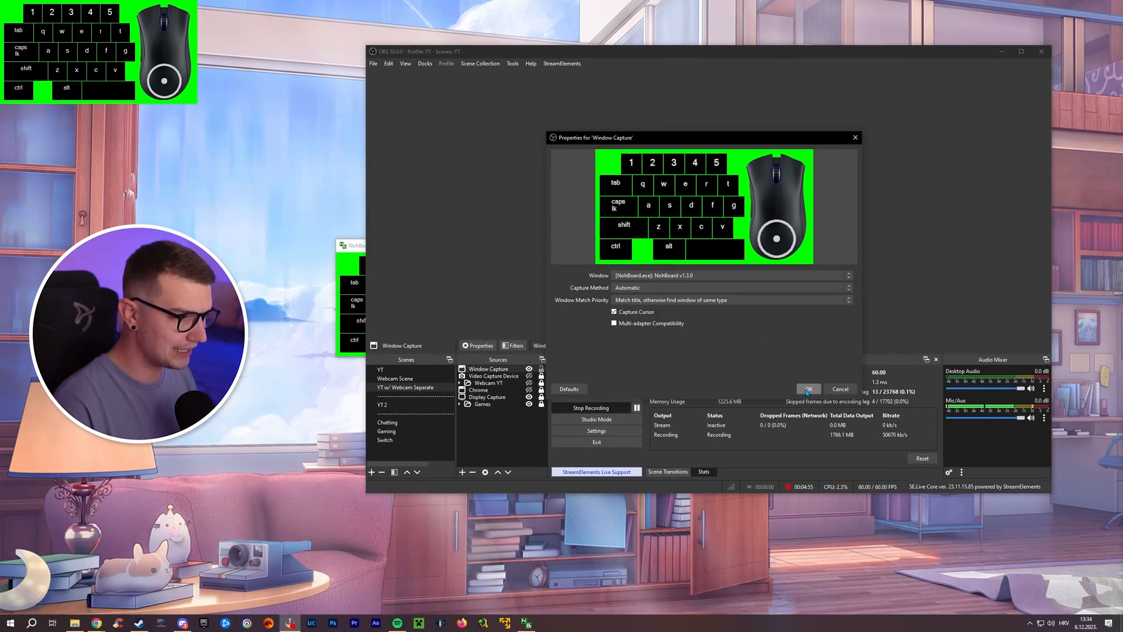
{"action": "left_click", "coordinate": [807, 389]}
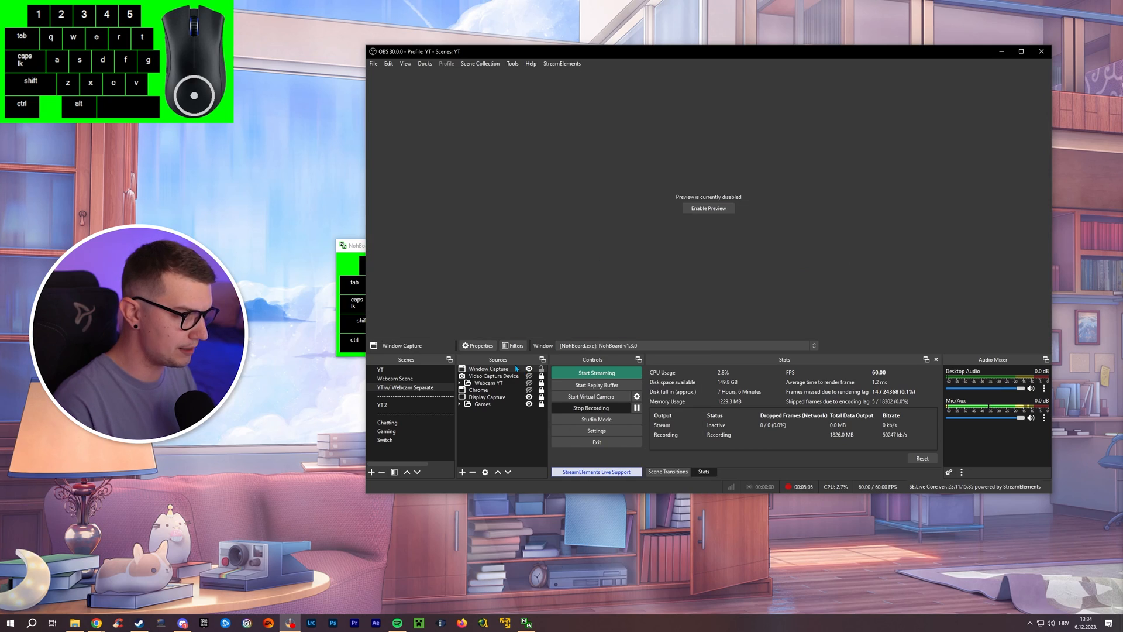
Add a Chroma Key effect filter to the Window Capture source
{"action": "right_click", "coordinate": [486, 368]}
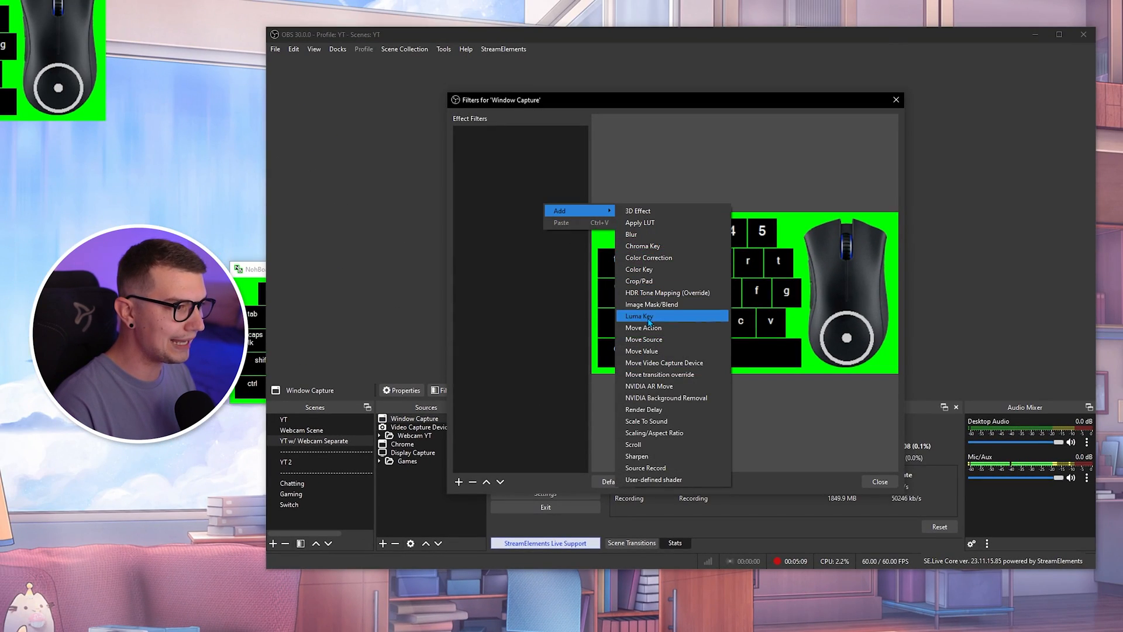
{"action": "mouse_move", "coordinate": [643, 246]}
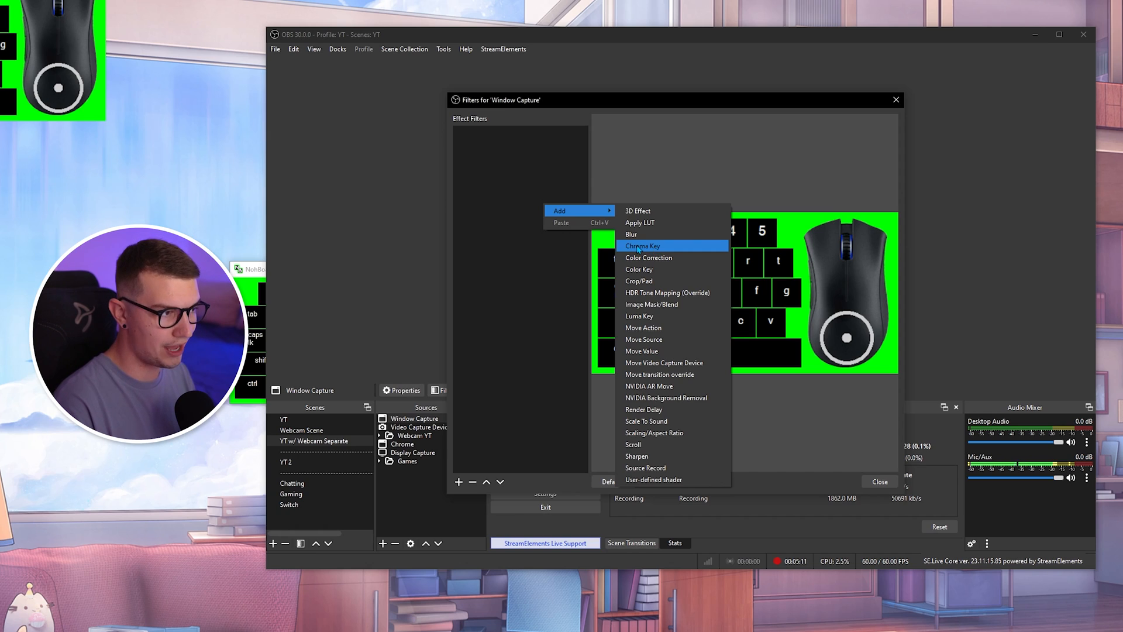
{"action": "left_click", "coordinate": [643, 246]}
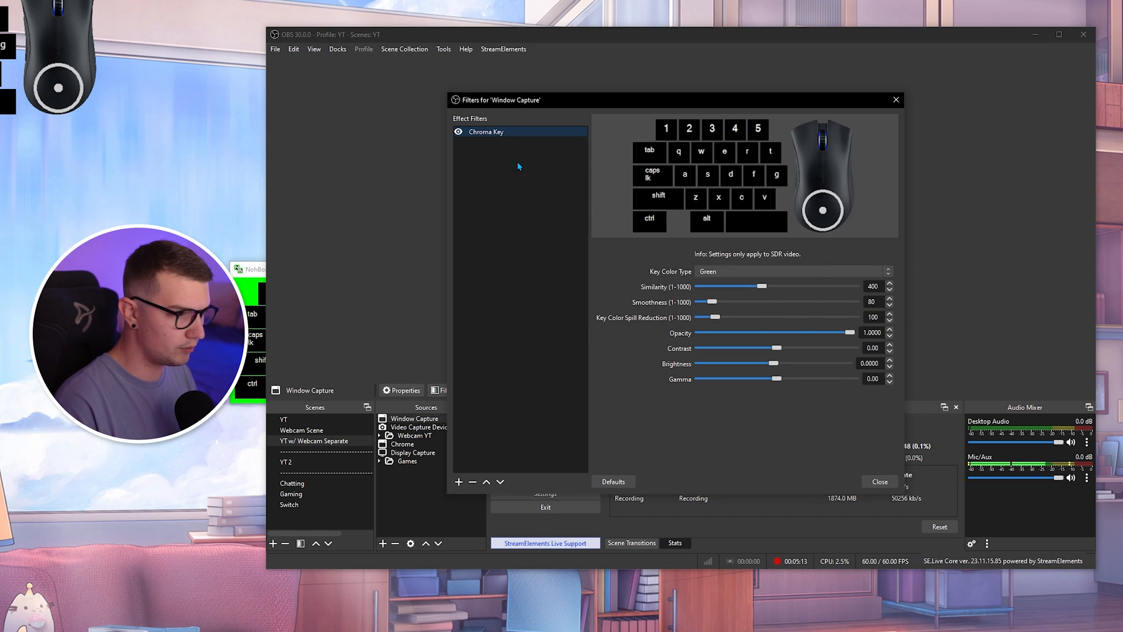
{"action": "mouse_move", "coordinate": [806, 160]}
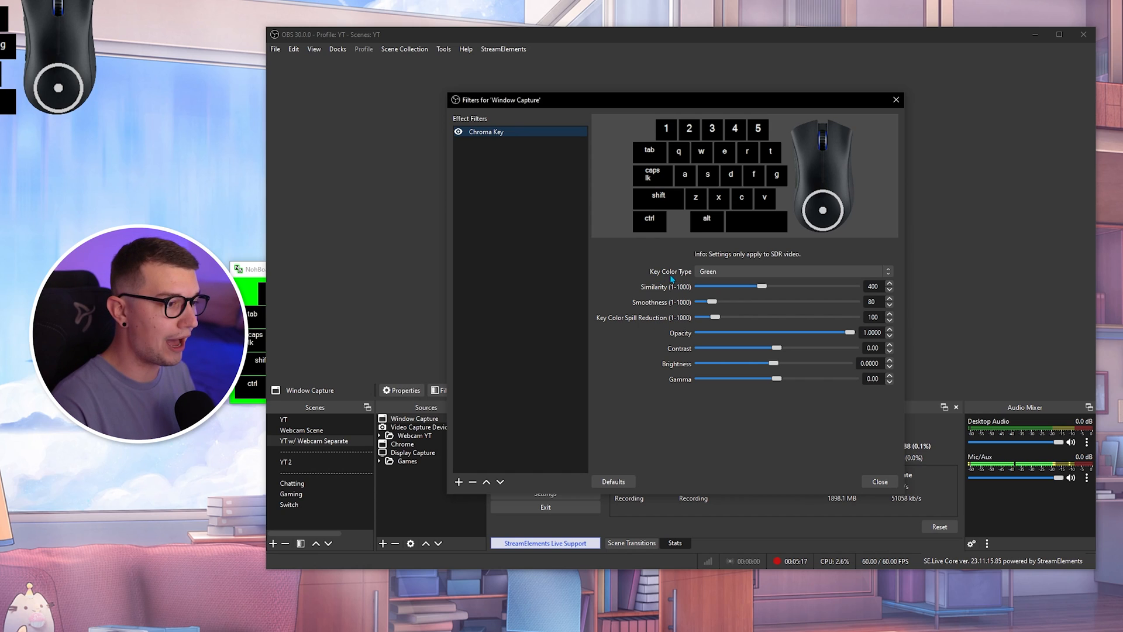
Keep Green as the Key Color Type and close the Filters window
{"action": "left_click", "coordinate": [792, 270]}
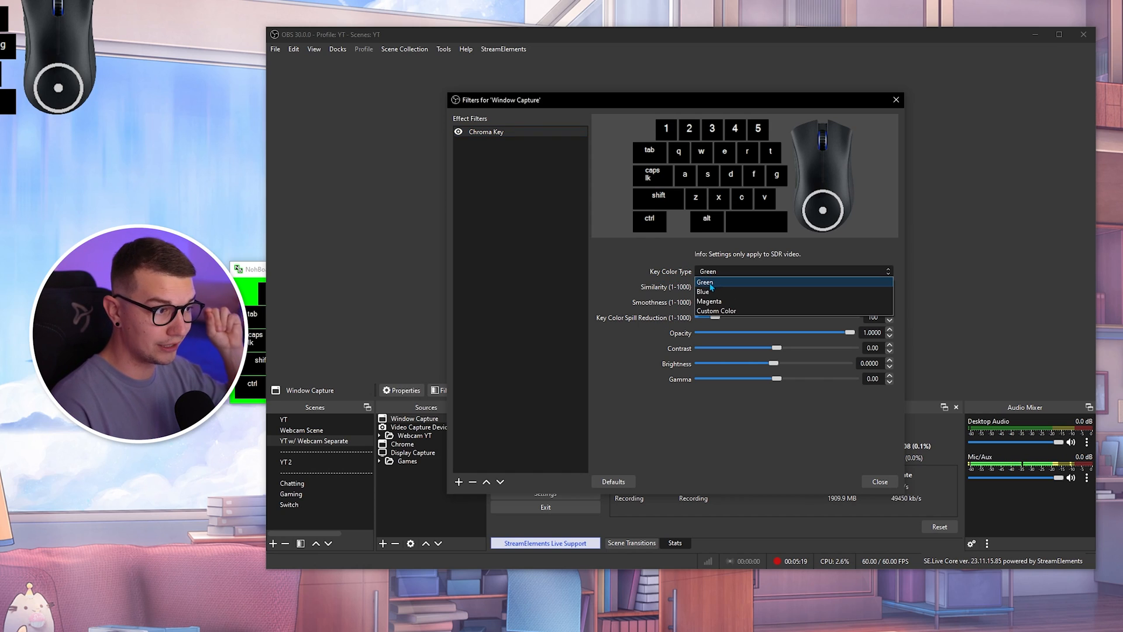
{"action": "left_click", "coordinate": [705, 282]}
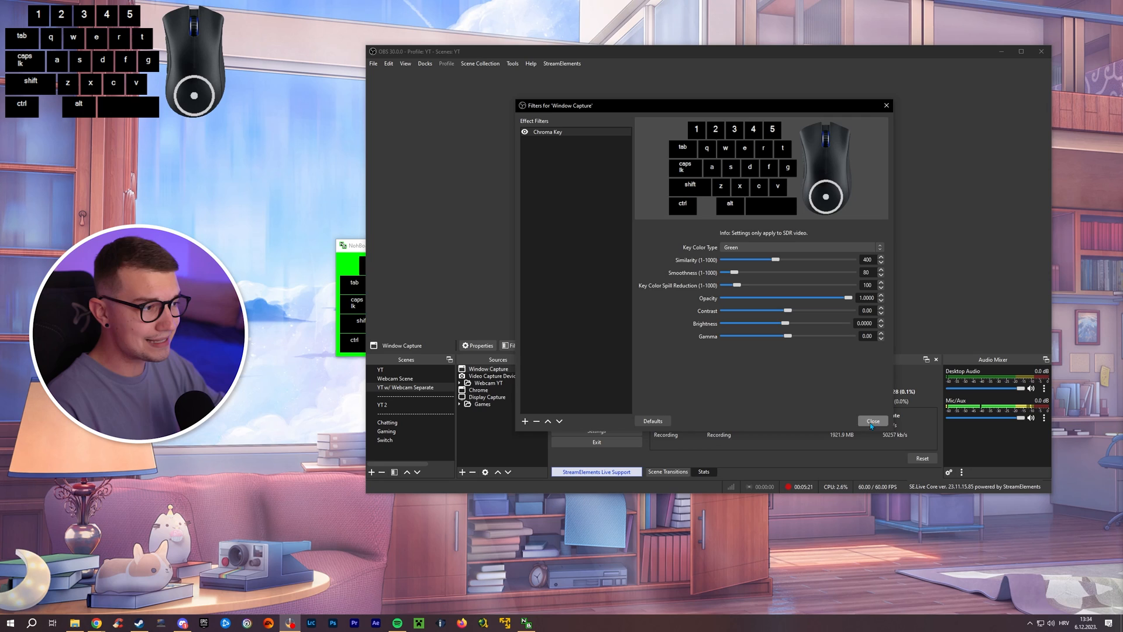
{"action": "left_click", "coordinate": [873, 420]}
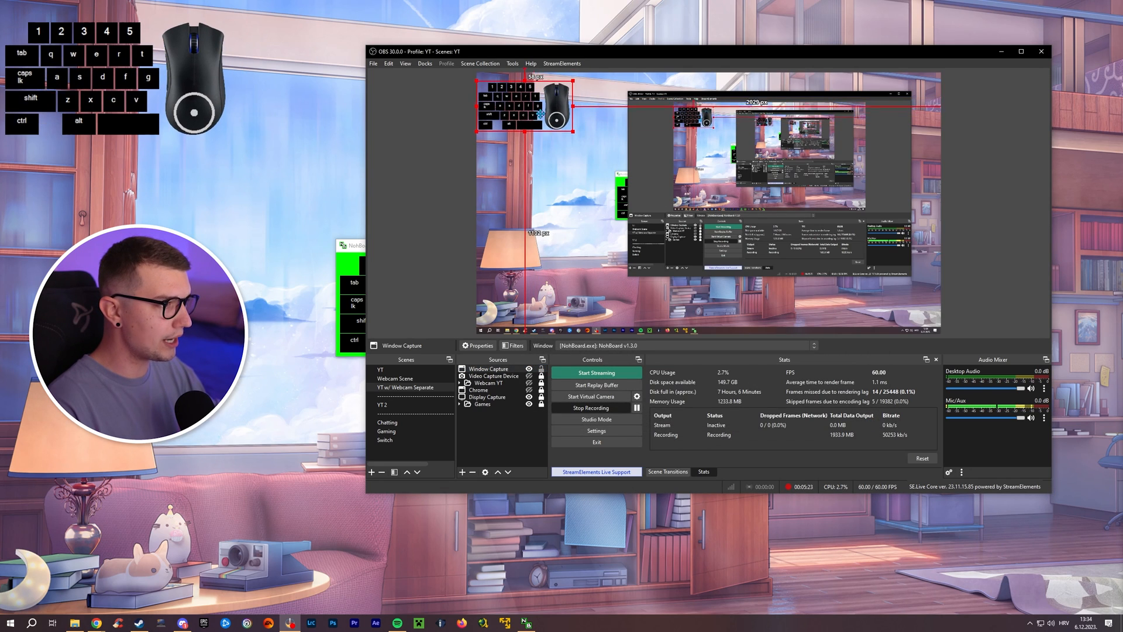